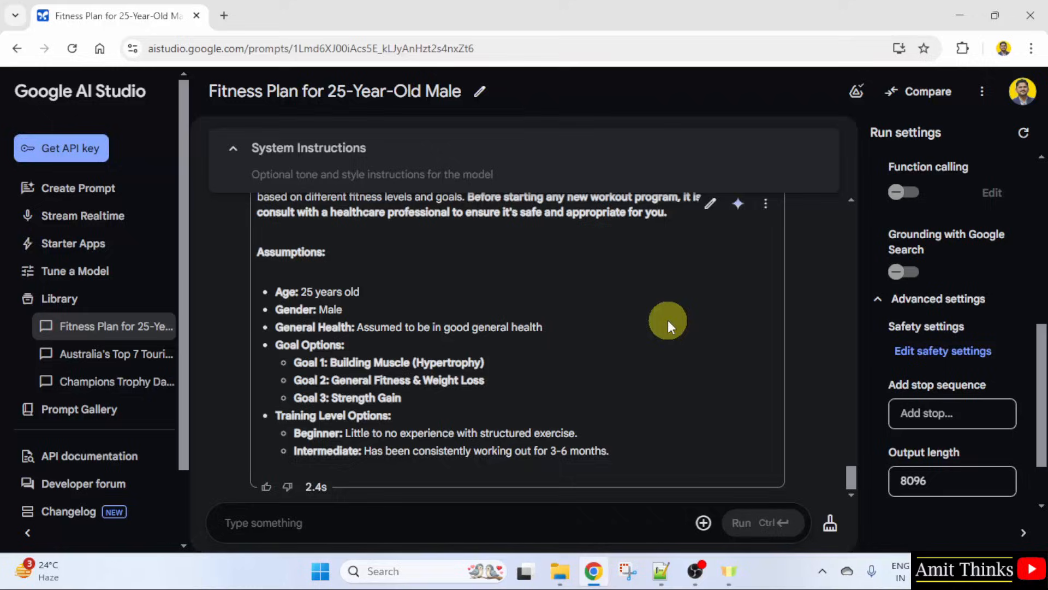
Step: Create a new untitled prompt with Gemini 2.0 Flash as the model
click(77, 188)
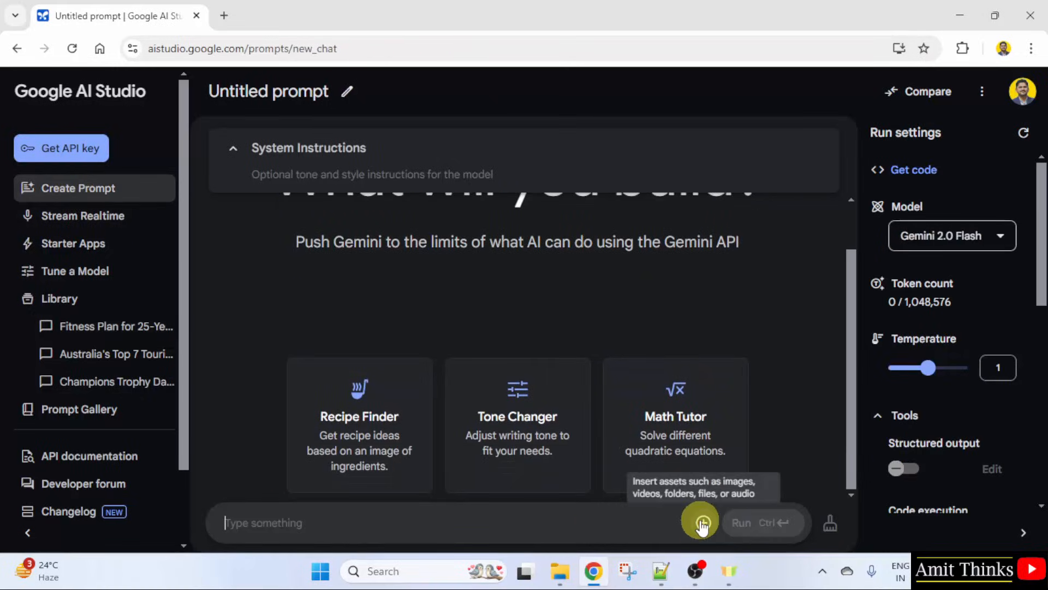
mouse_move(701, 522)
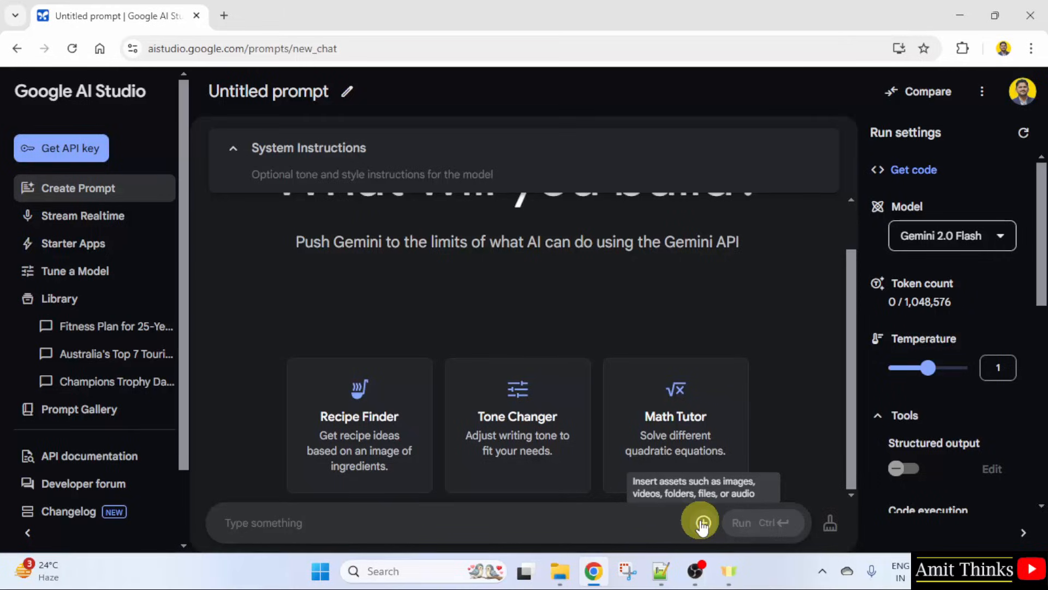
click(264, 523)
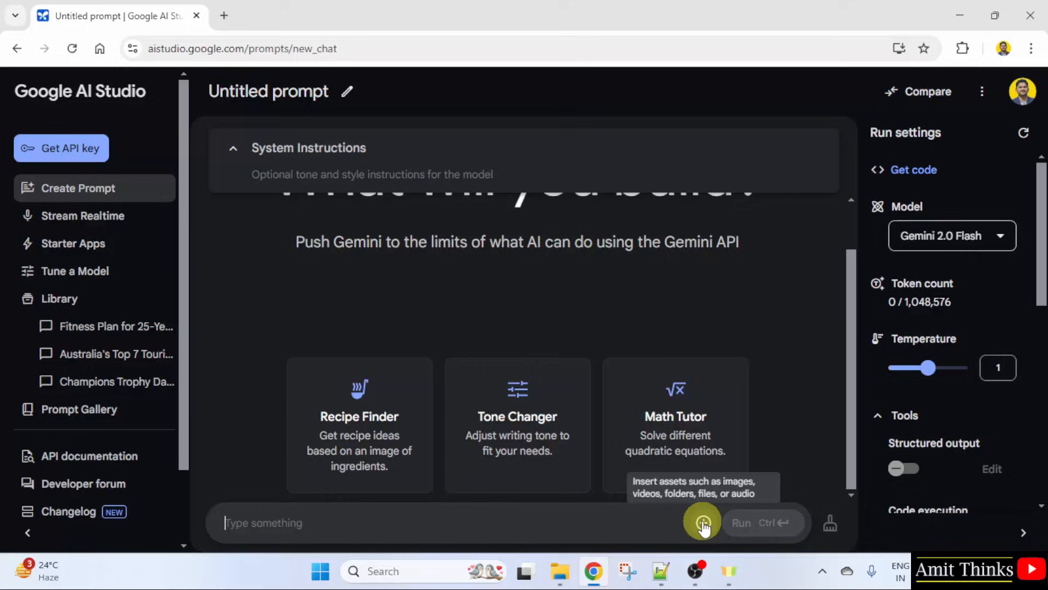
Step: Open the Upload File picker from the insert-assets menu
click(703, 523)
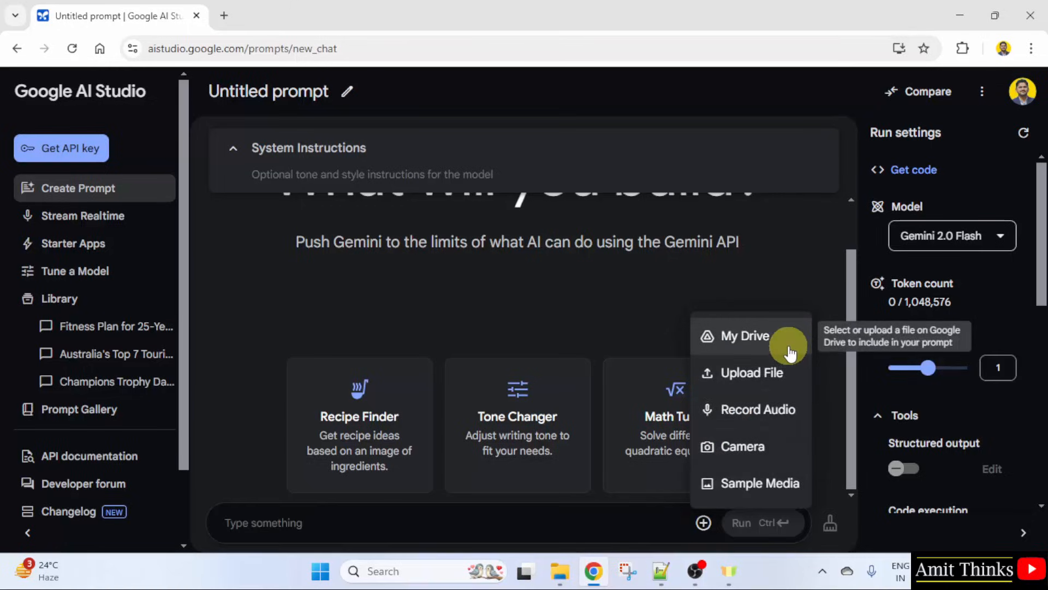
mouse_move(796, 366)
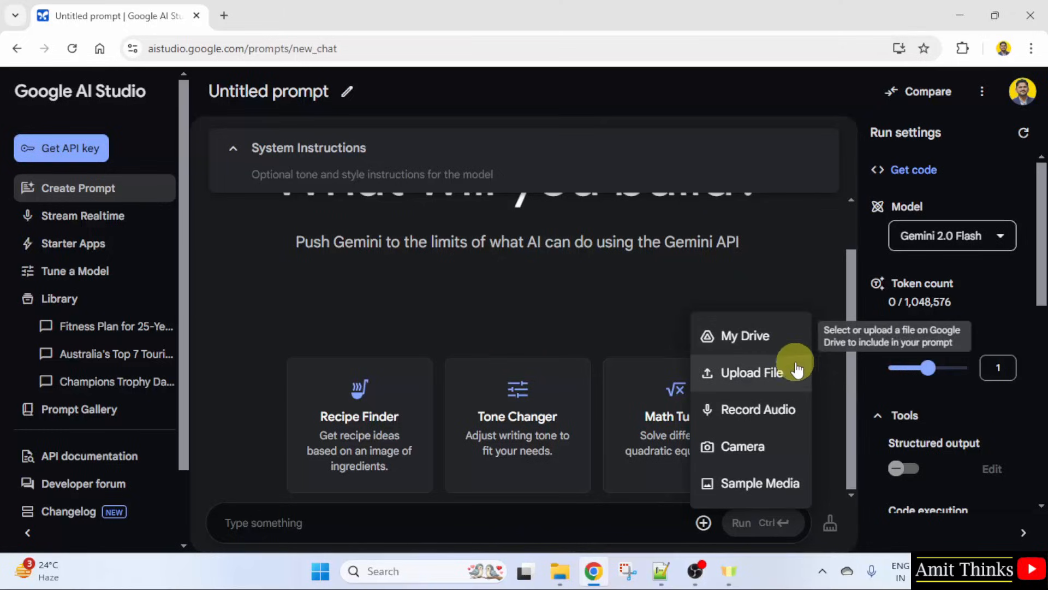
mouse_move(800, 385)
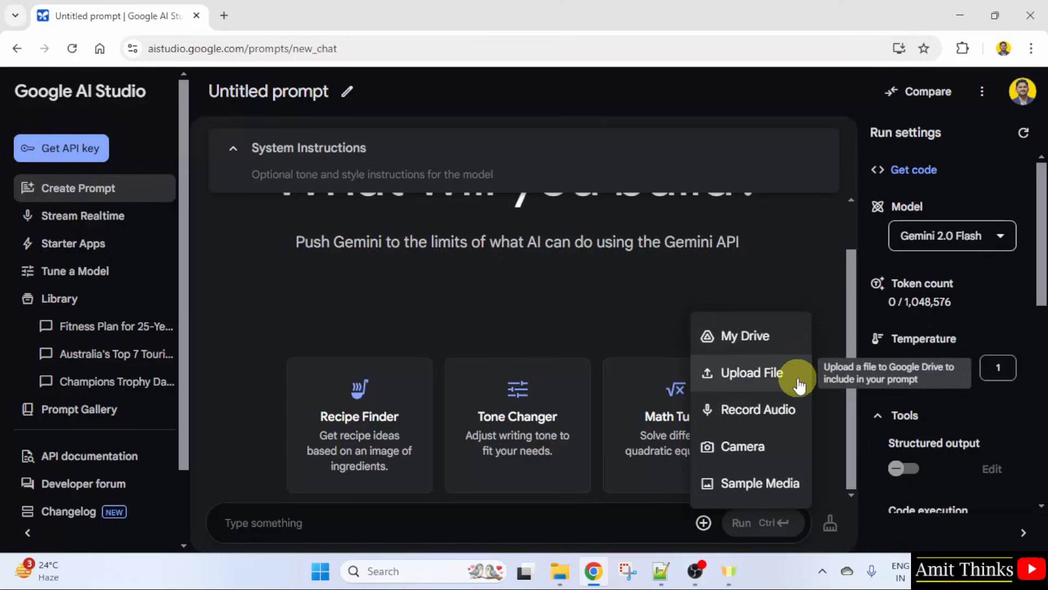
mouse_move(796, 435)
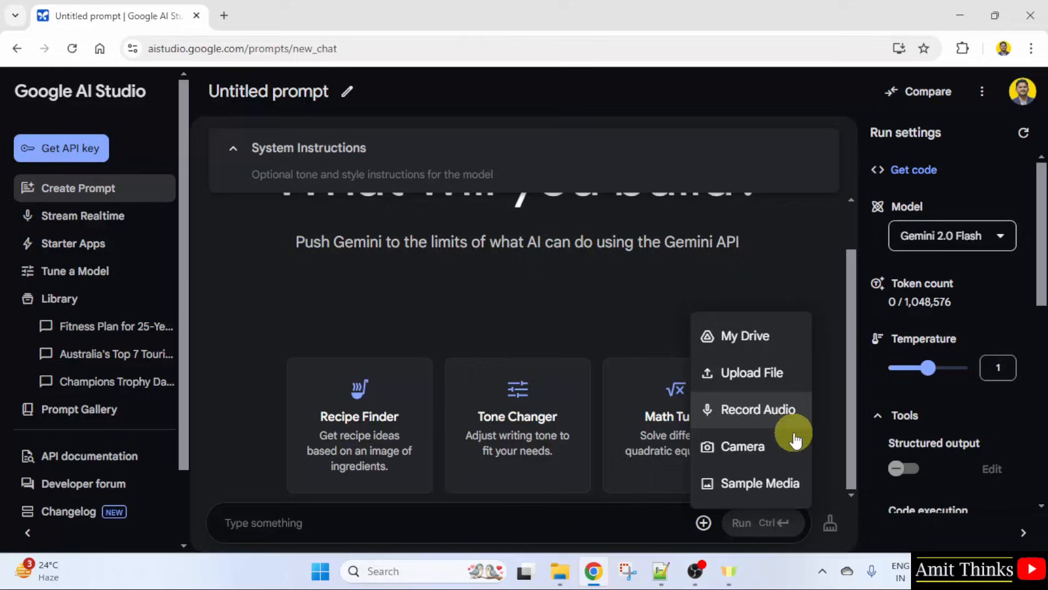
mouse_move(795, 452)
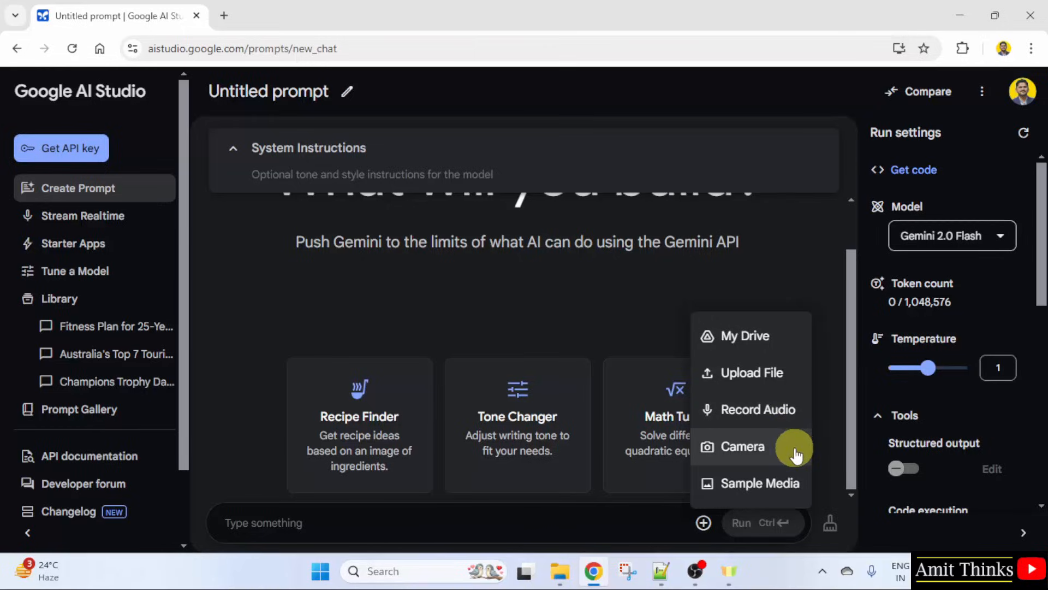
mouse_move(789, 488)
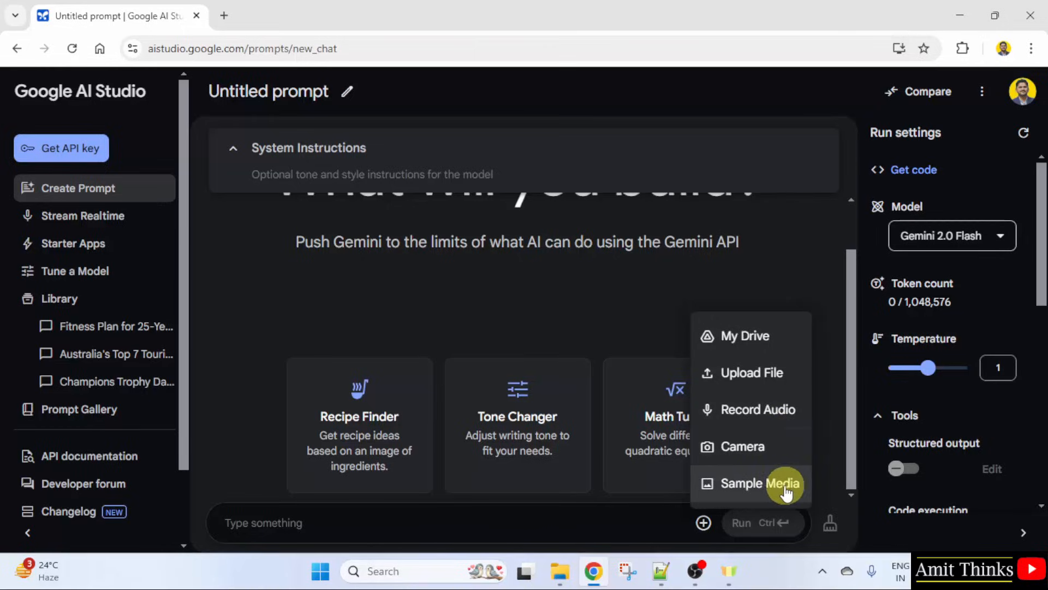
mouse_move(742, 478)
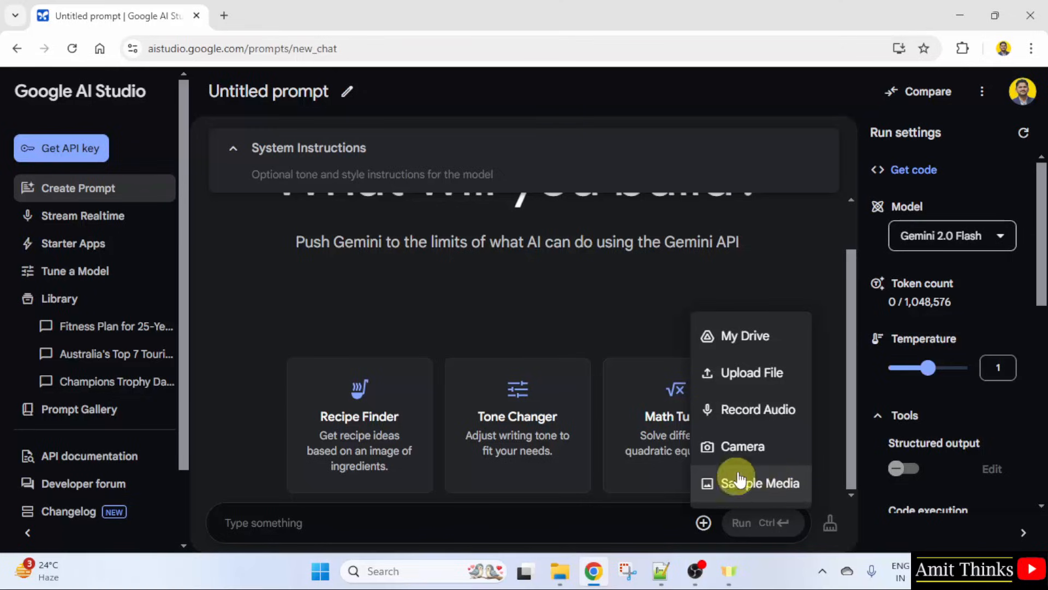
click(751, 372)
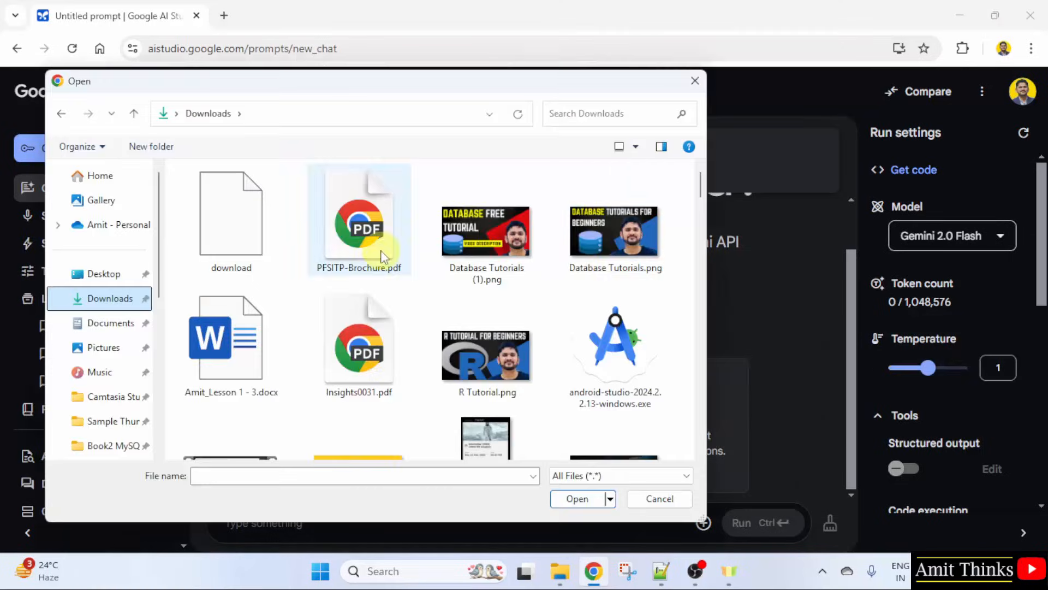
Step: Attach 'Database Tutorials (1).png' and type 'What is this image about?'
click(486, 230)
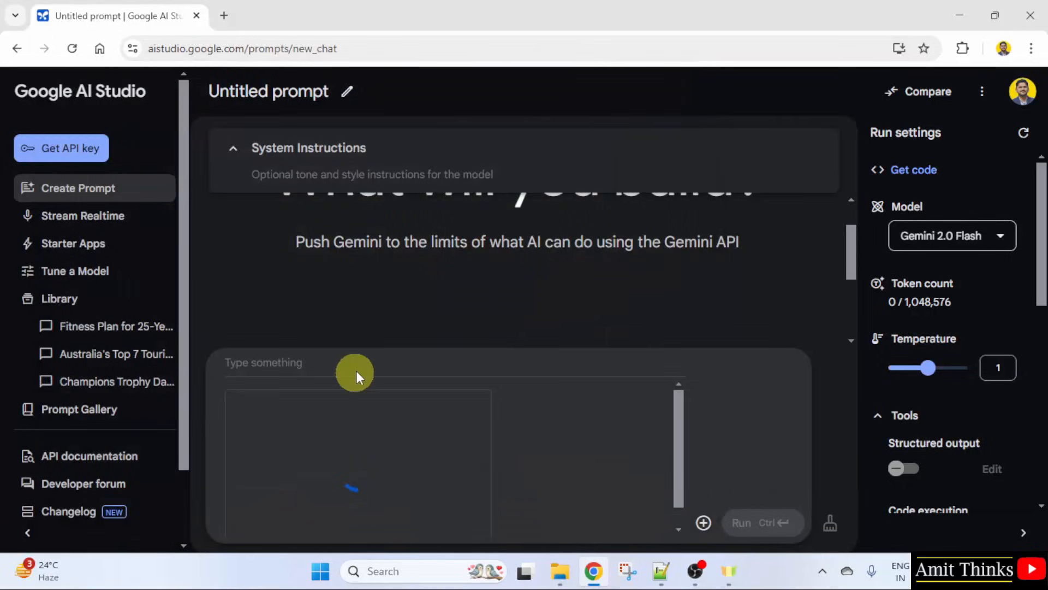
text(What is this image about?)
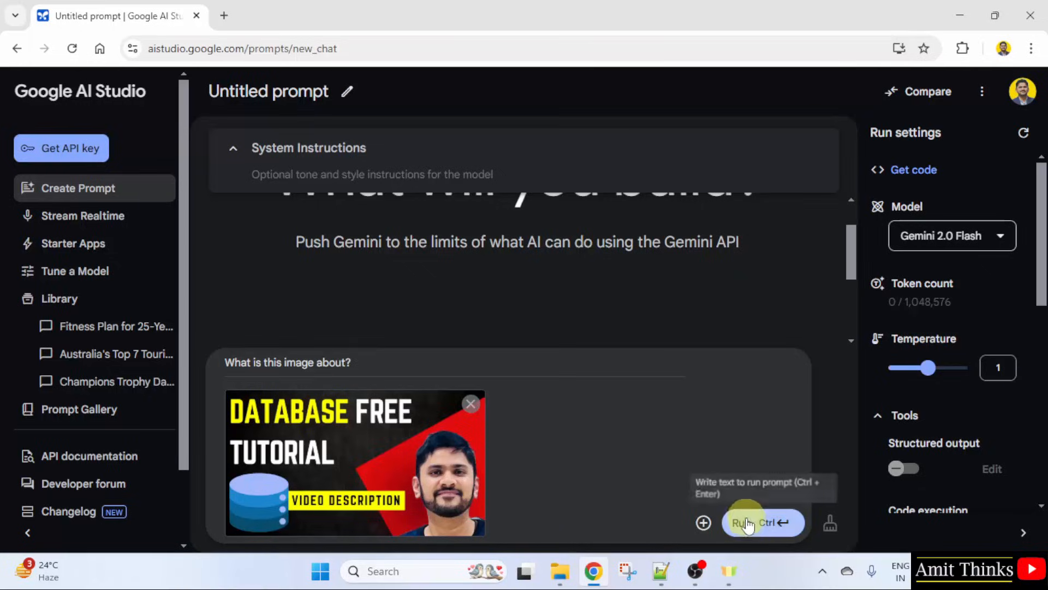
Step: Run the image question so Gemini describes the database tutorial thumbnail
click(763, 523)
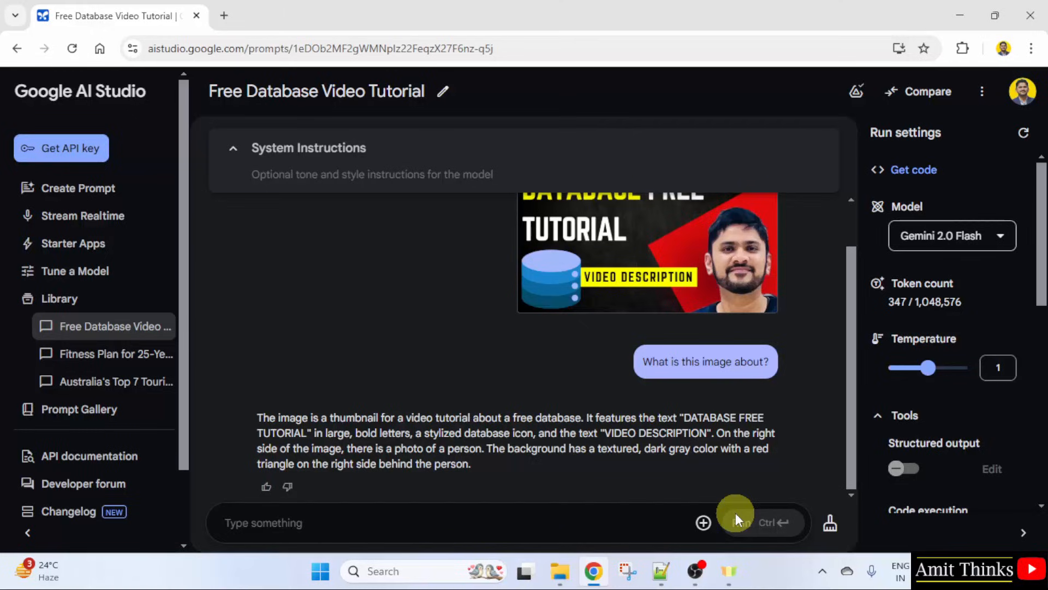
mouse_move(647, 454)
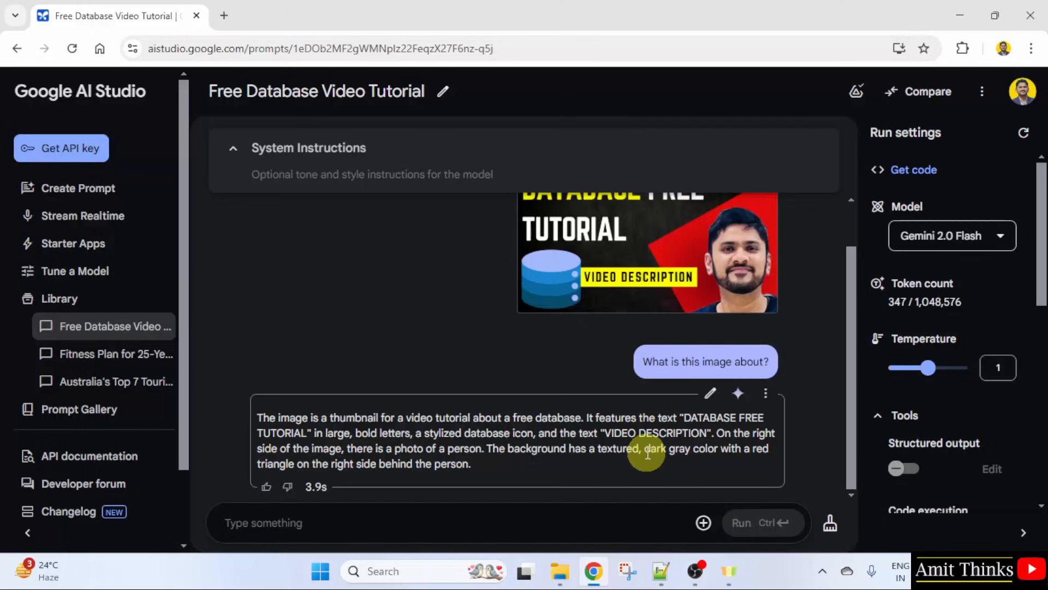